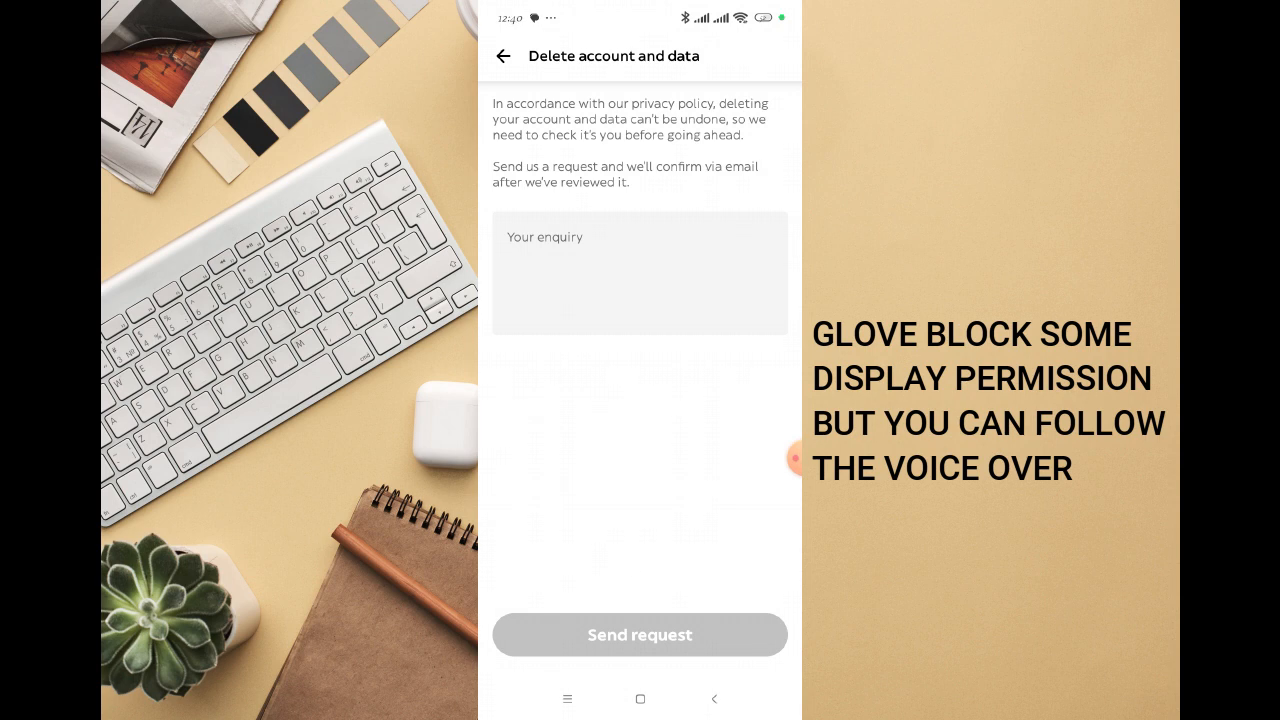
- Focus the 'Your enquiry' box on the Delete account and data screen, ready to type
left_click(640, 272)
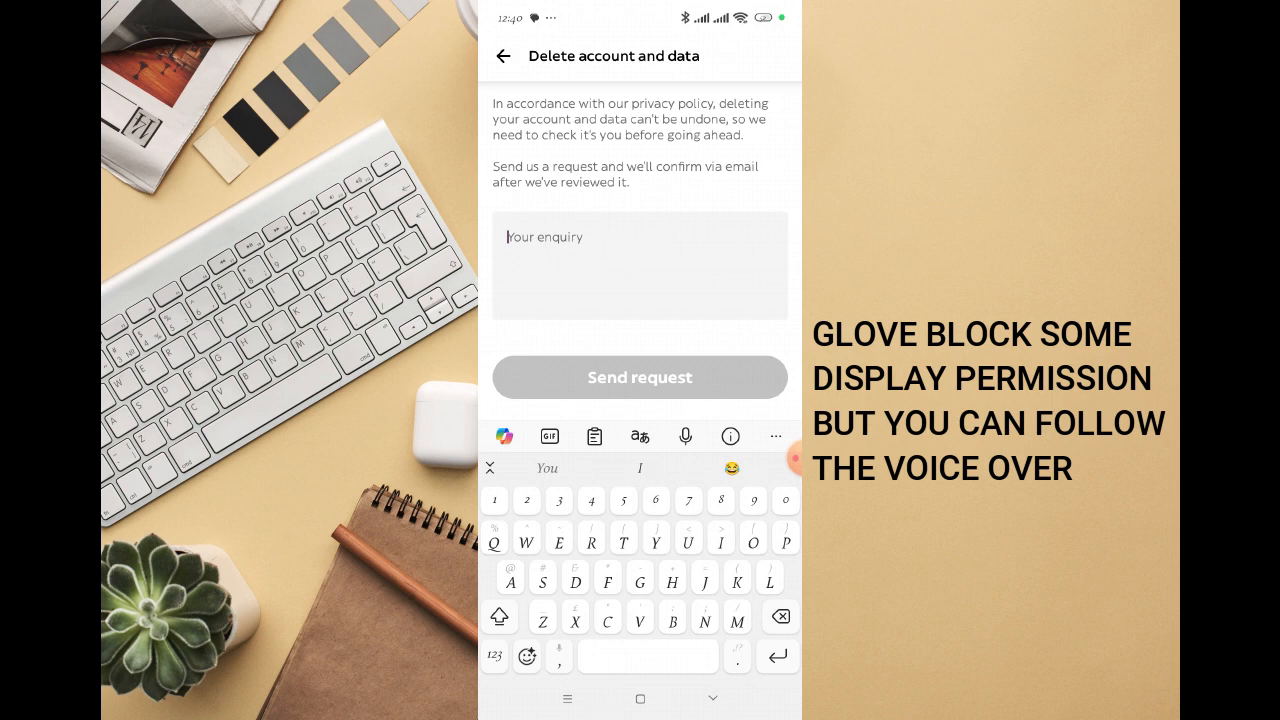